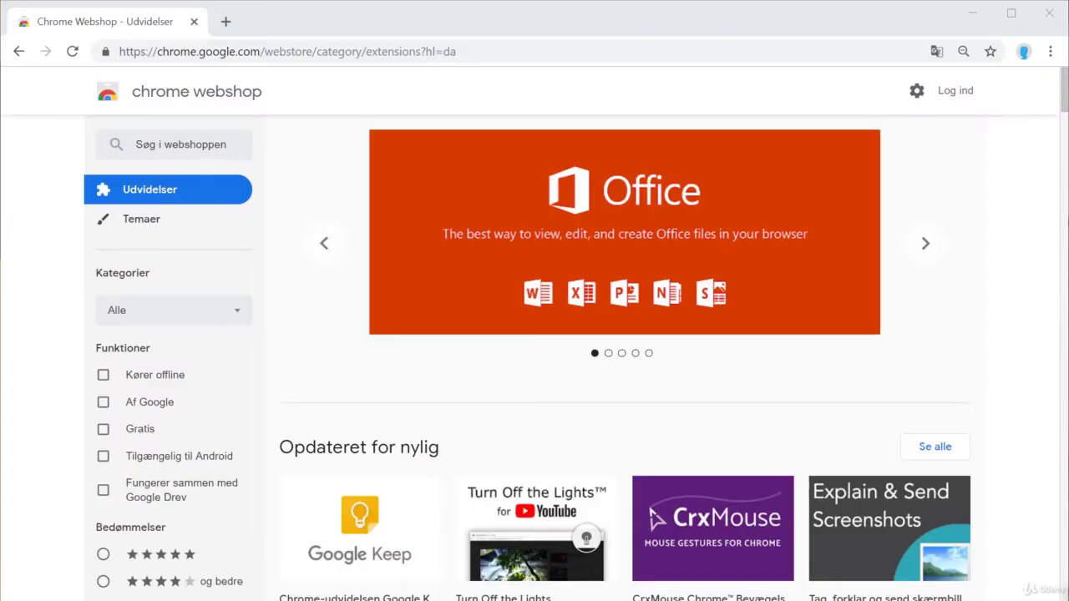
# Step: Advance the featured banner past Share to Classroom, then back to the OneNote Web Clipper slide
pyautogui.click(926, 243)
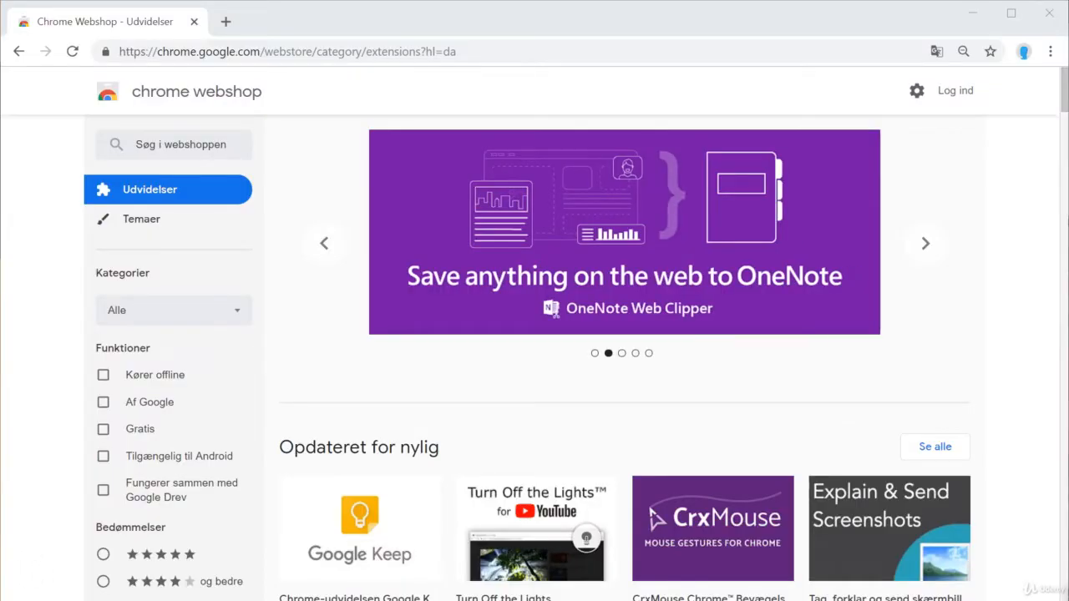
pyautogui.click(924, 243)
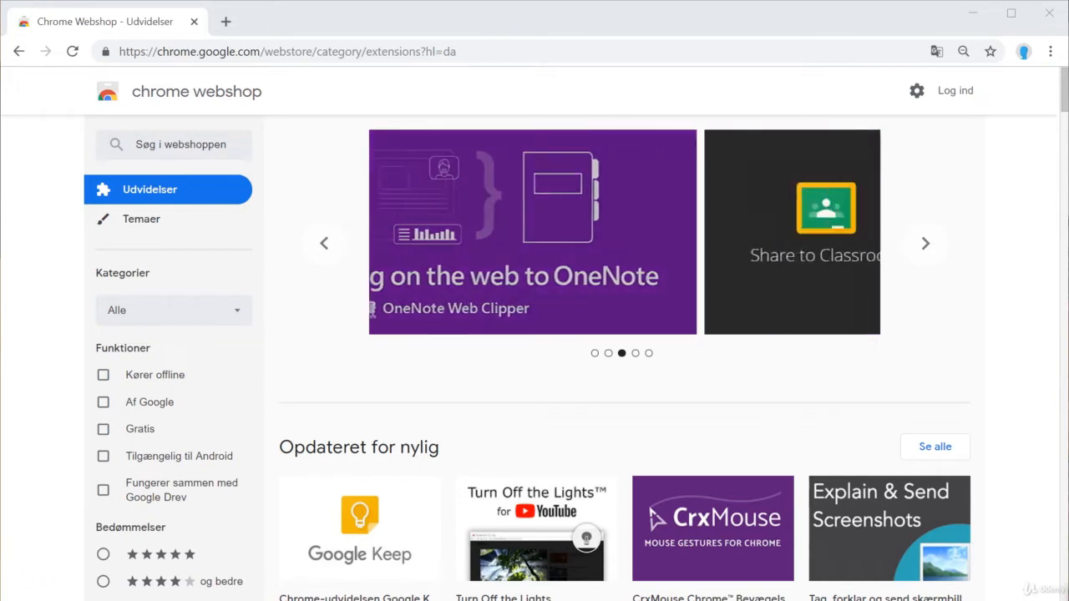
pyautogui.click(925, 243)
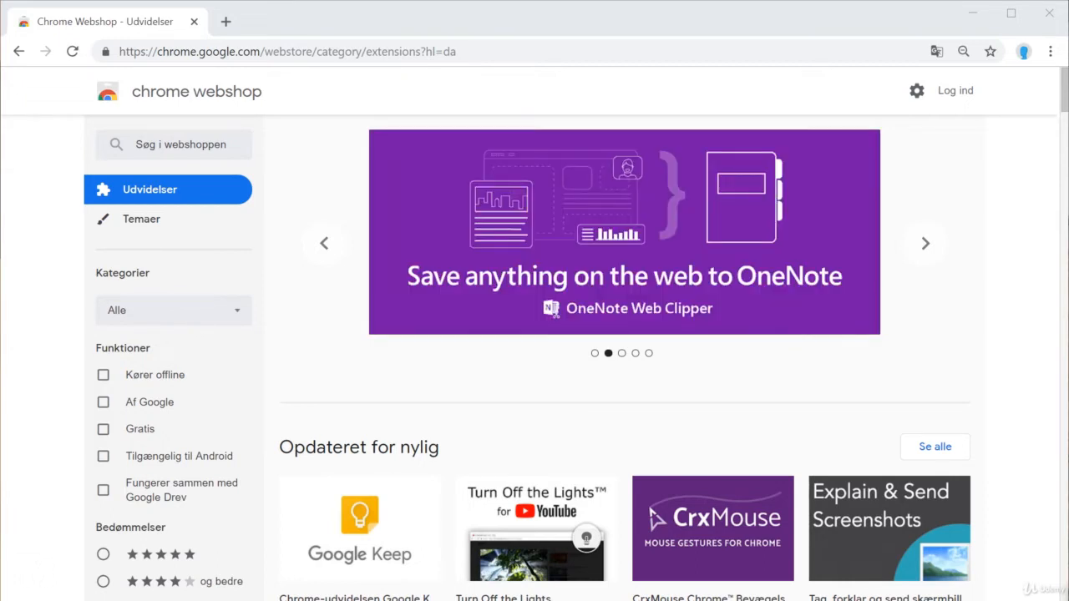
# Step: Advance the banner through Share to Classroom and Evernote Web Clipper to the Dashlane slide
pyautogui.click(925, 243)
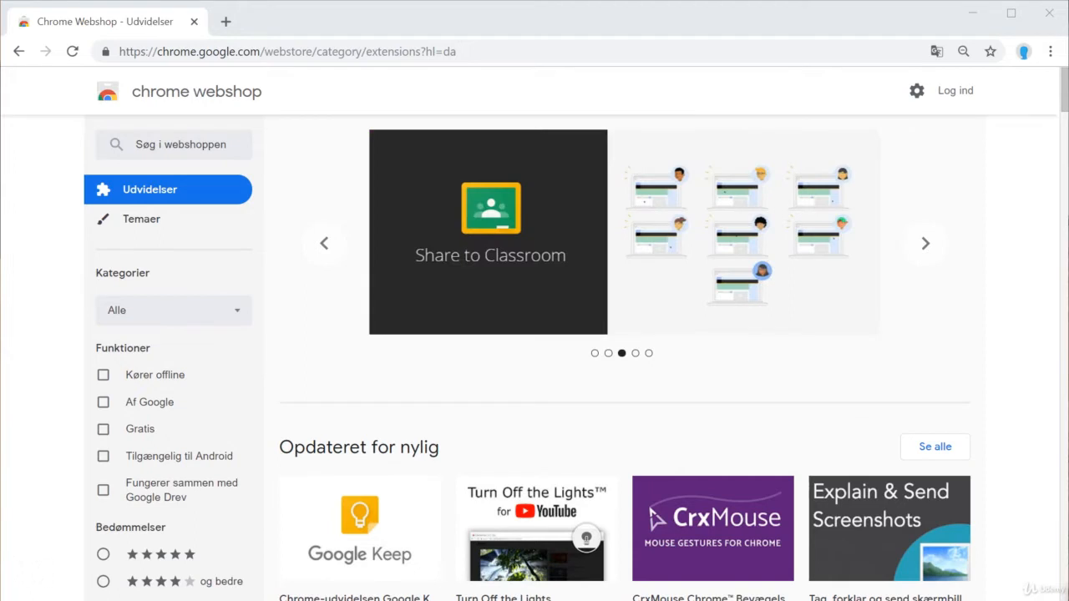
pyautogui.click(924, 243)
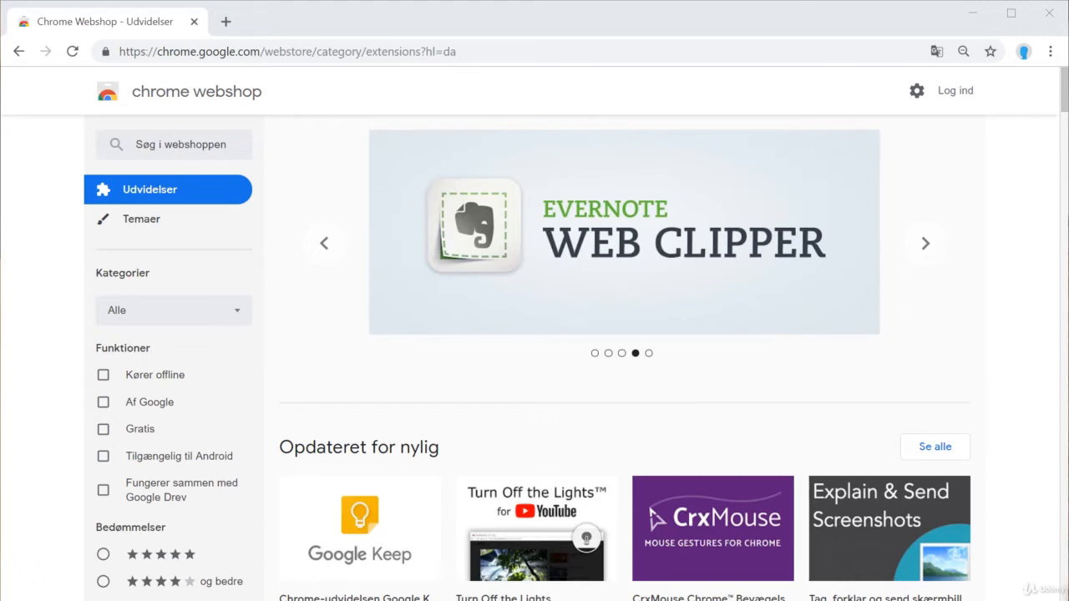
pyautogui.click(925, 243)
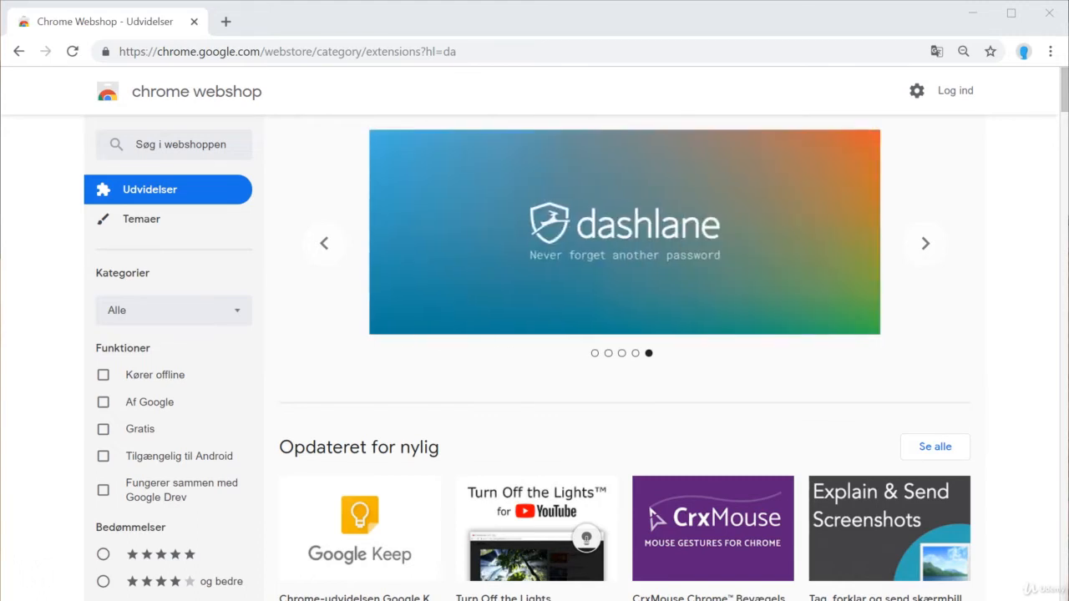